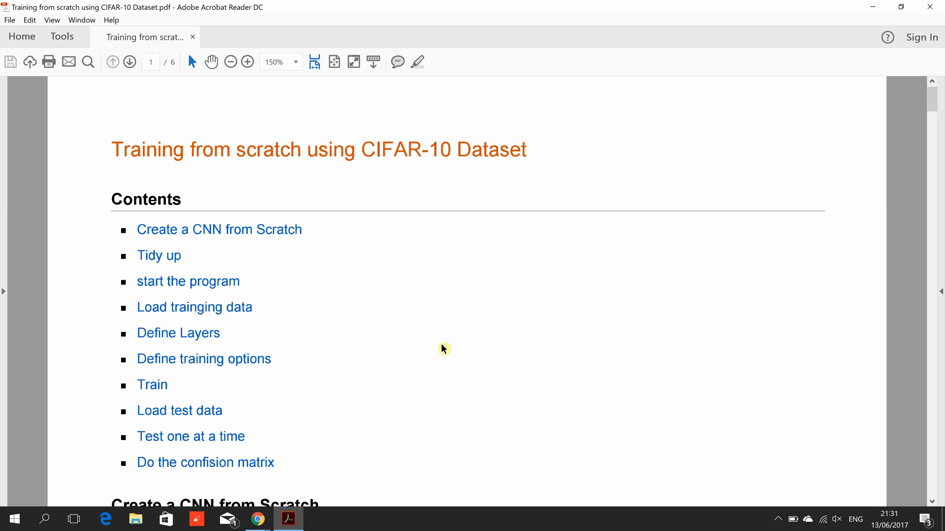
Show the MathWorks CIFAR-10 example page scrolled to its Load training data code.
left_click(256, 518)
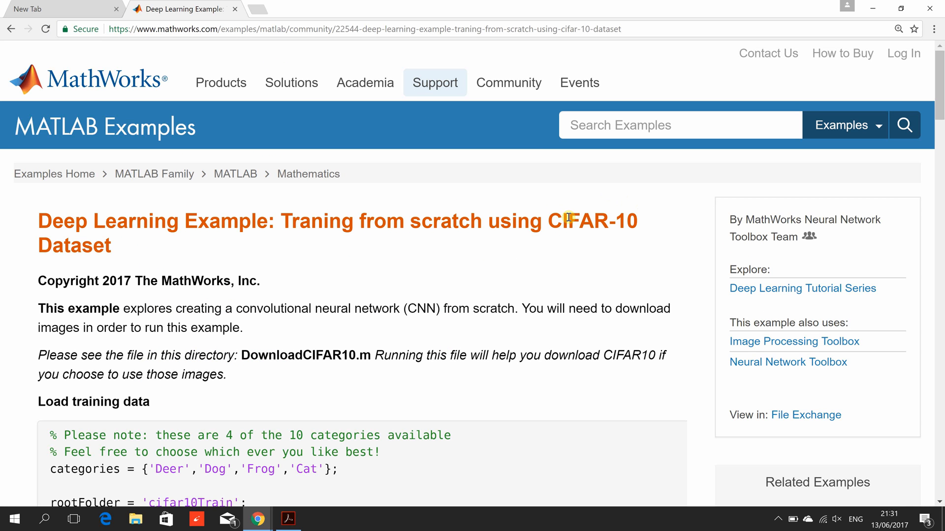
mouse_move(610, 229)
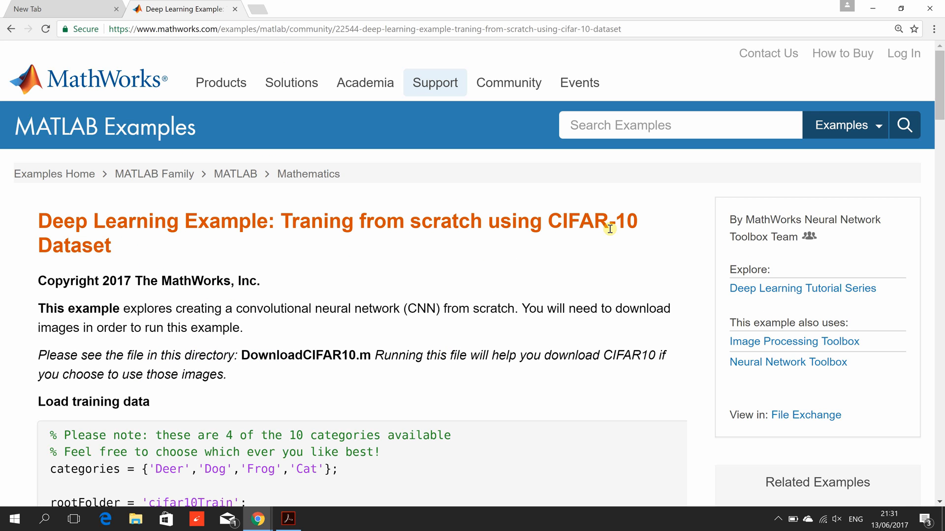
mouse_move(940, 136)
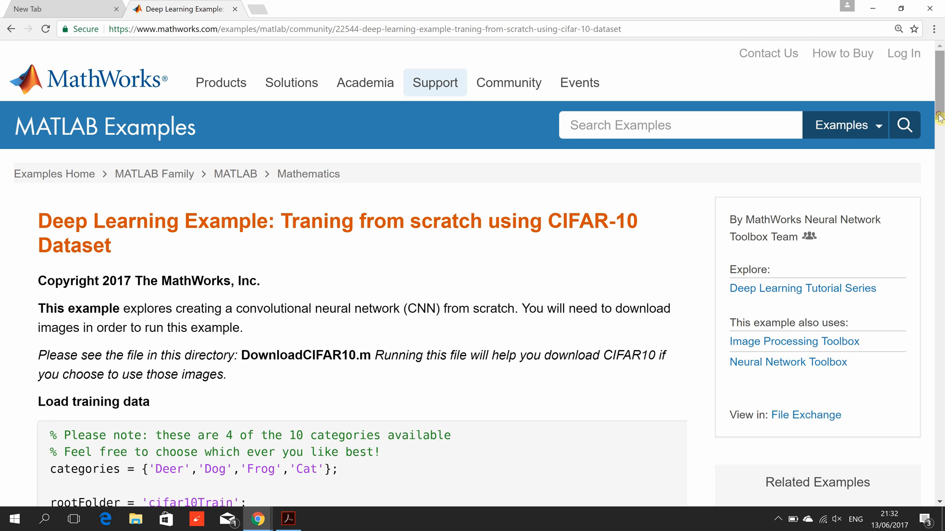
scroll("down", 3)
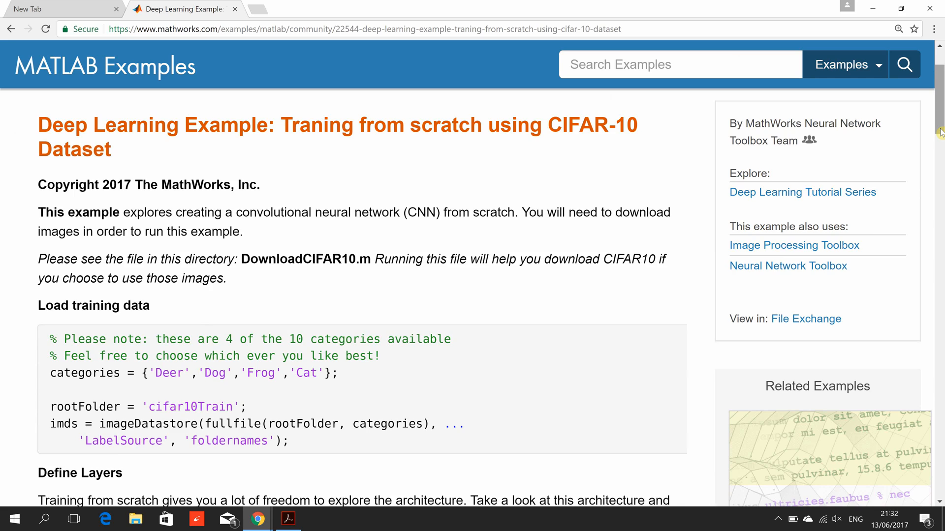
Return to the CIFAR-10 PDF and read down through Tidy up and Load training data.
left_click(288, 519)
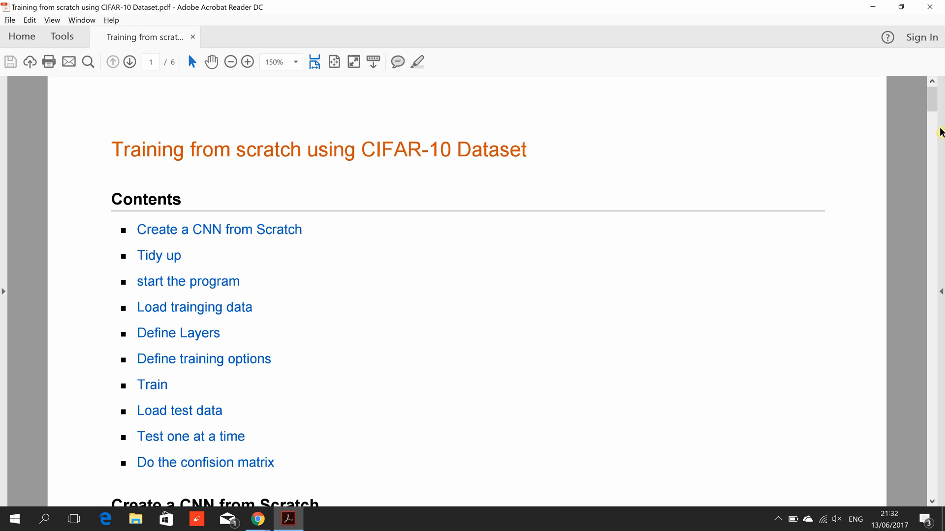
scroll("down", 3)
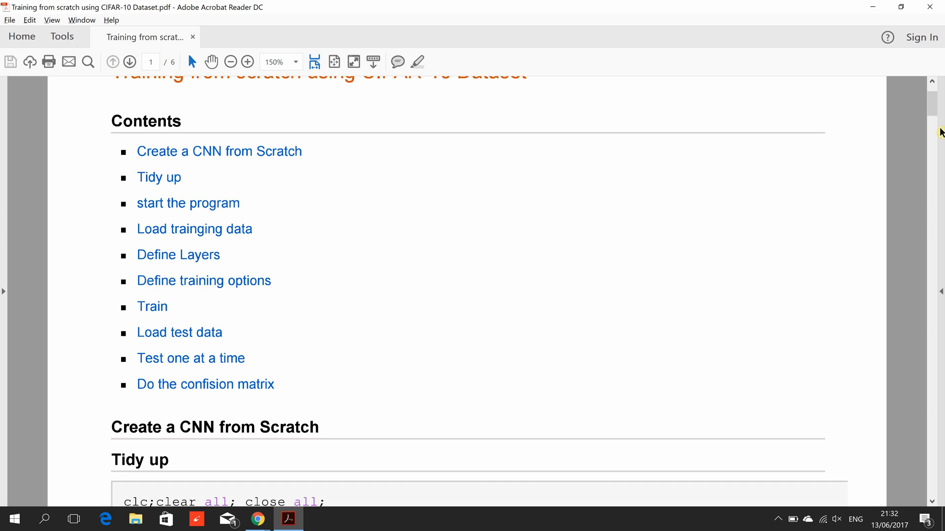
scroll("down", 3)
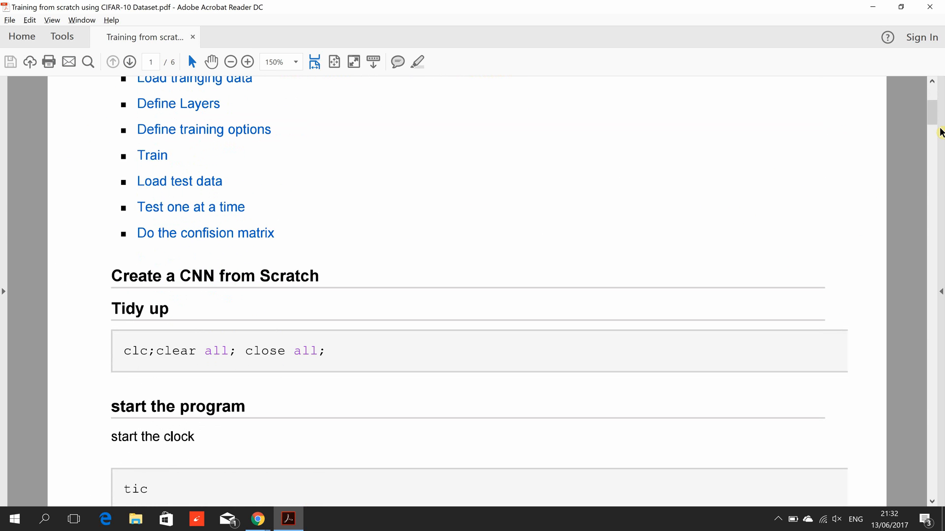
scroll("down", 3)
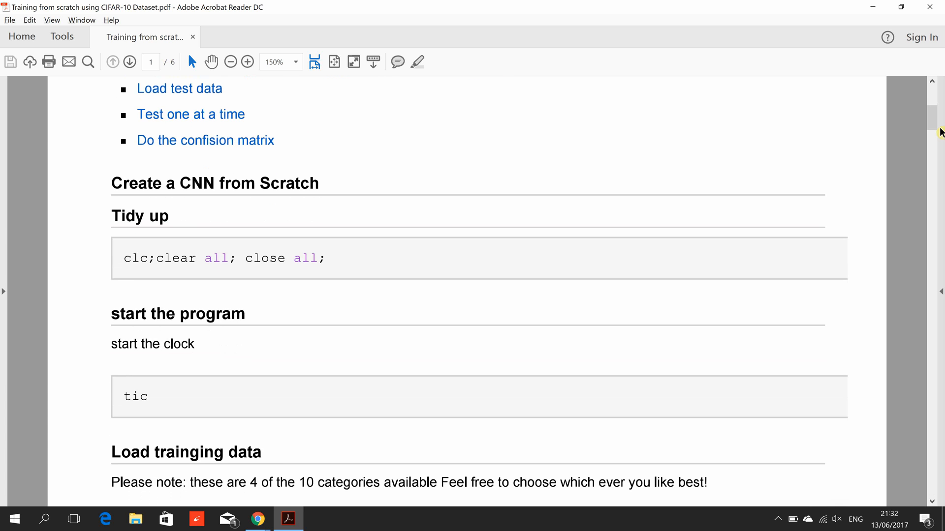
scroll("down", 3)
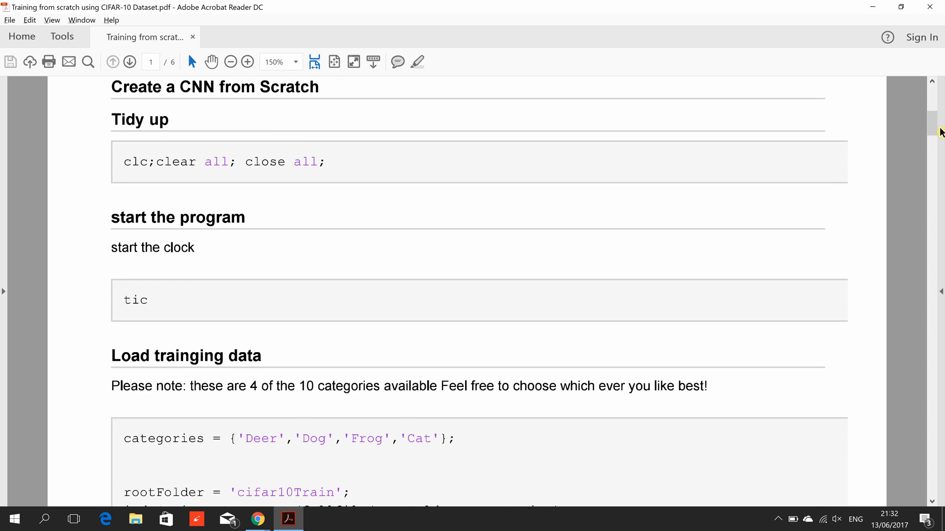
scroll("down", 3)
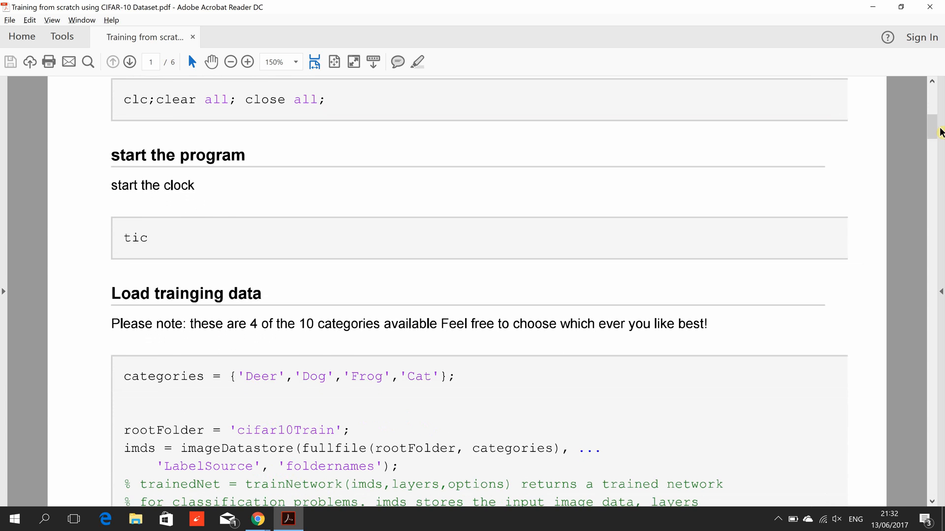
scroll("down", 3)
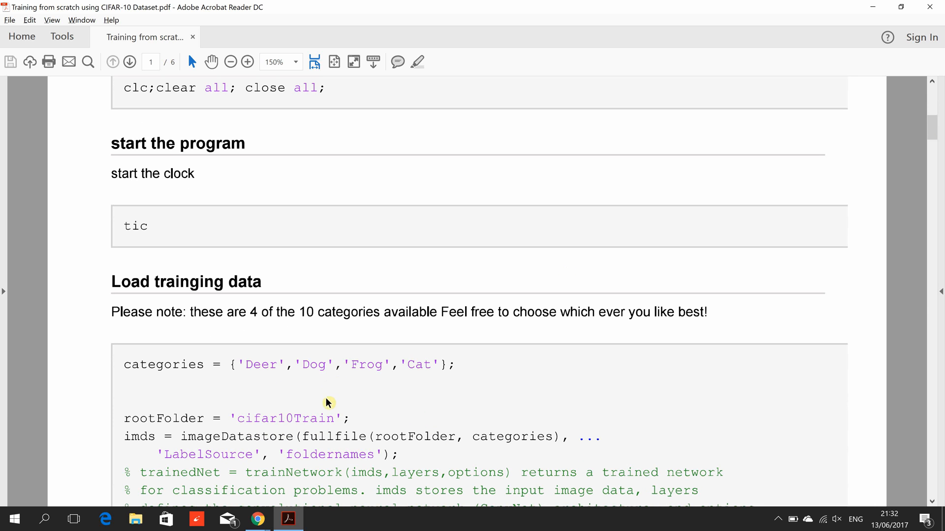
mouse_move(325, 418)
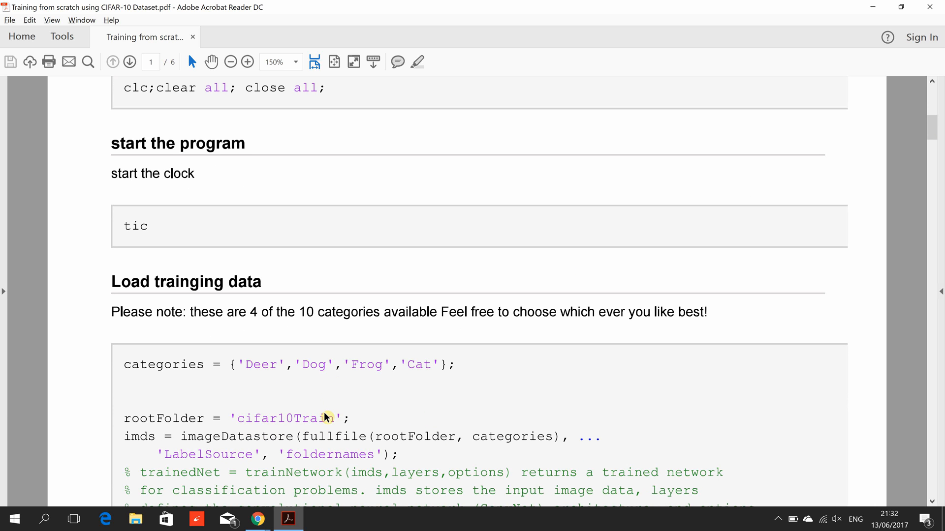
Continue to page 2's Define Layers code with the fully connected layers and layer array.
scroll("down", 3)
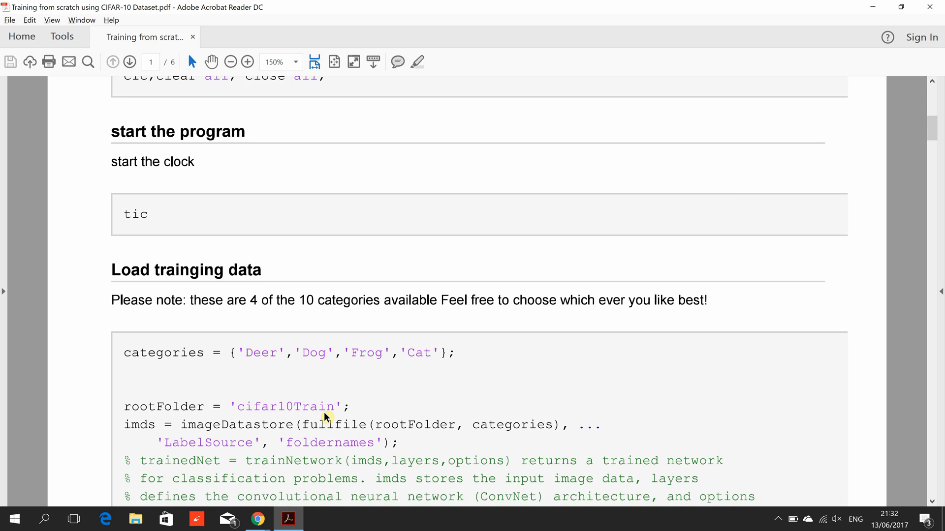
scroll("down", 3)
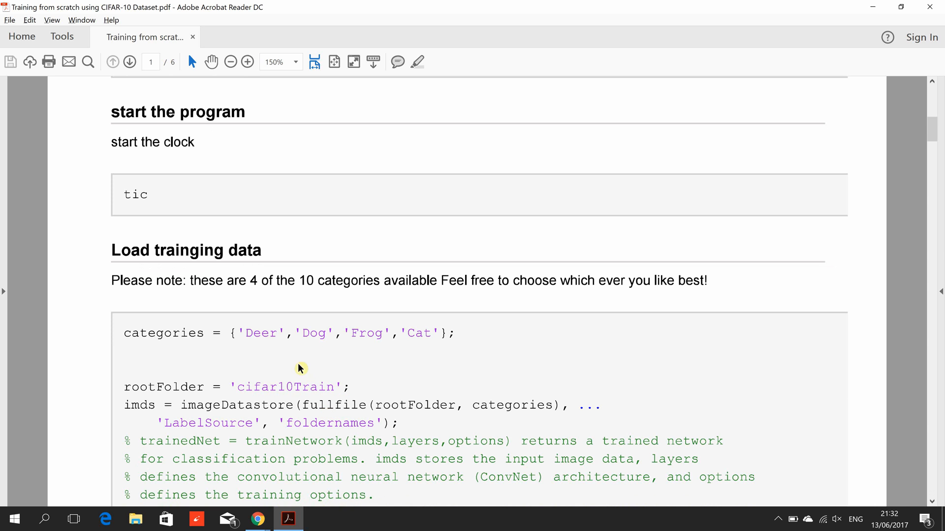
mouse_move(285, 354)
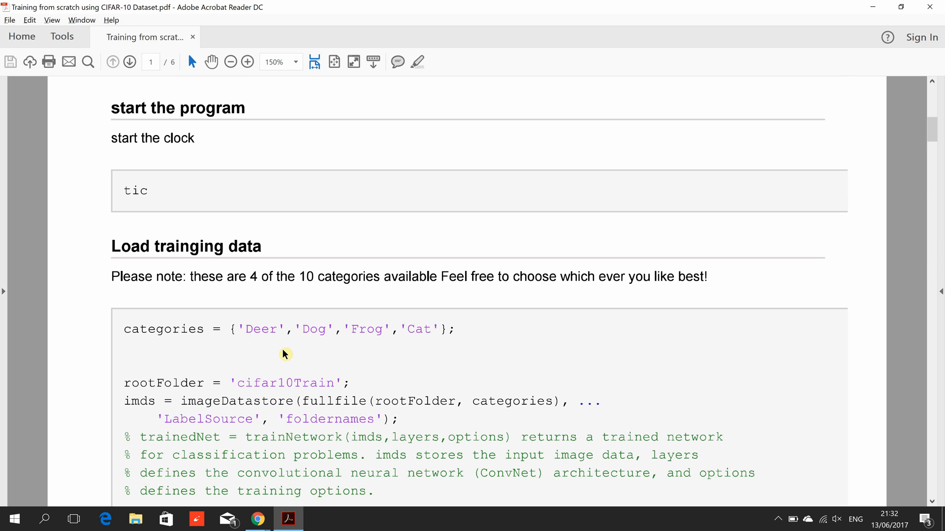
scroll("down", 3)
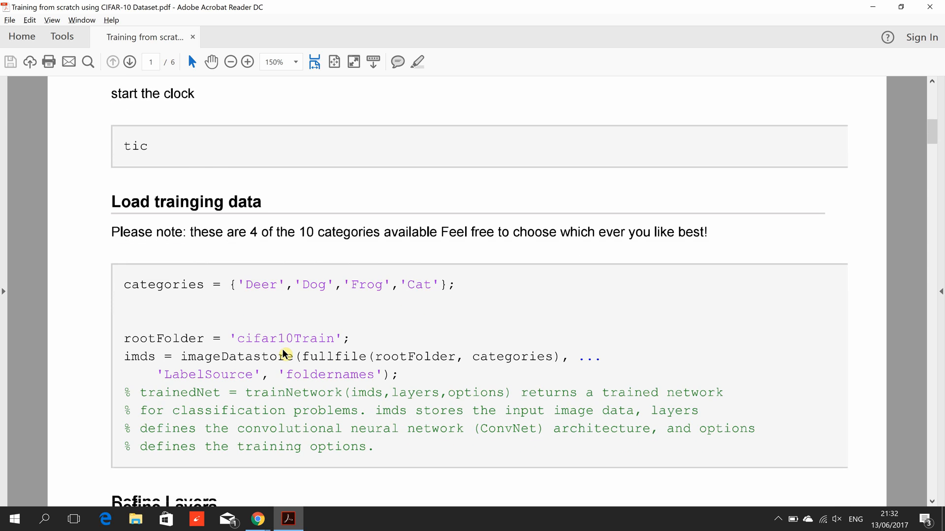
scroll("down", 3)
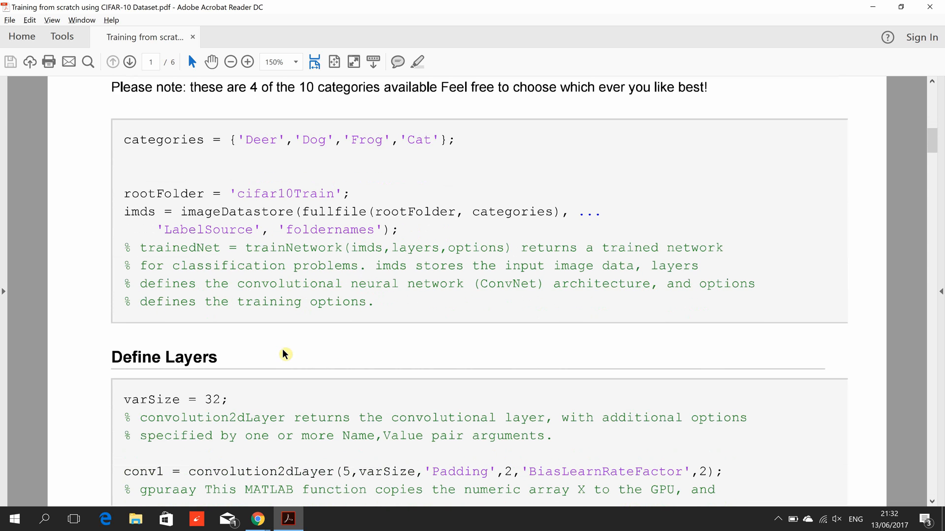
scroll("down", 3)
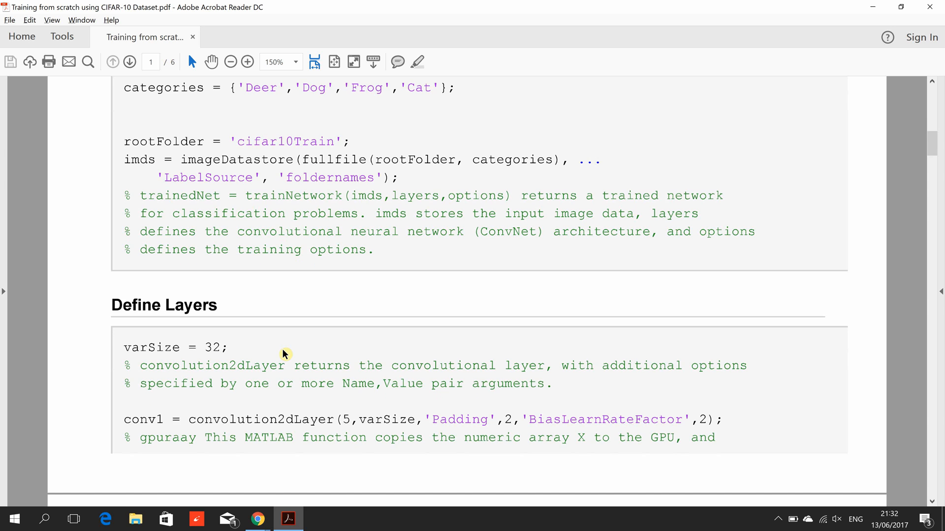
scroll("down", 3)
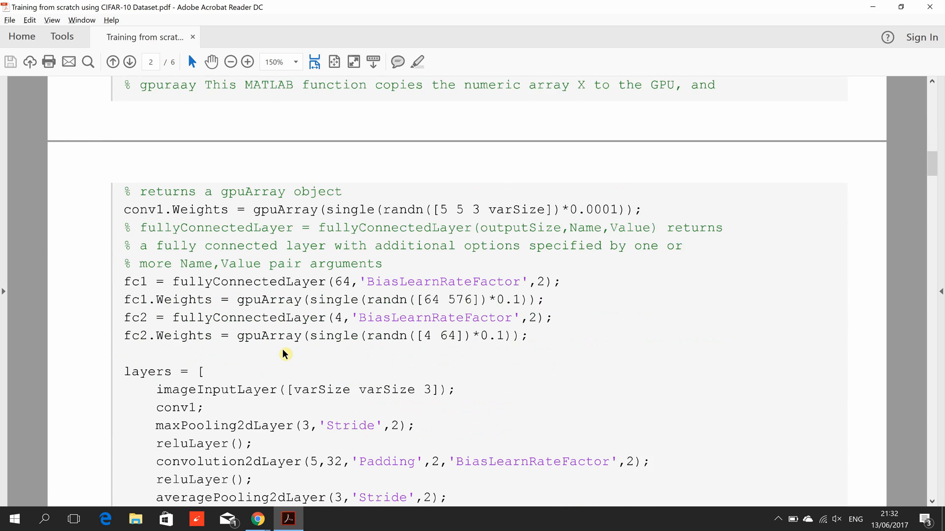
Scroll to the Define training options heading and its sgdm trainingOptions code.
scroll("down", 3)
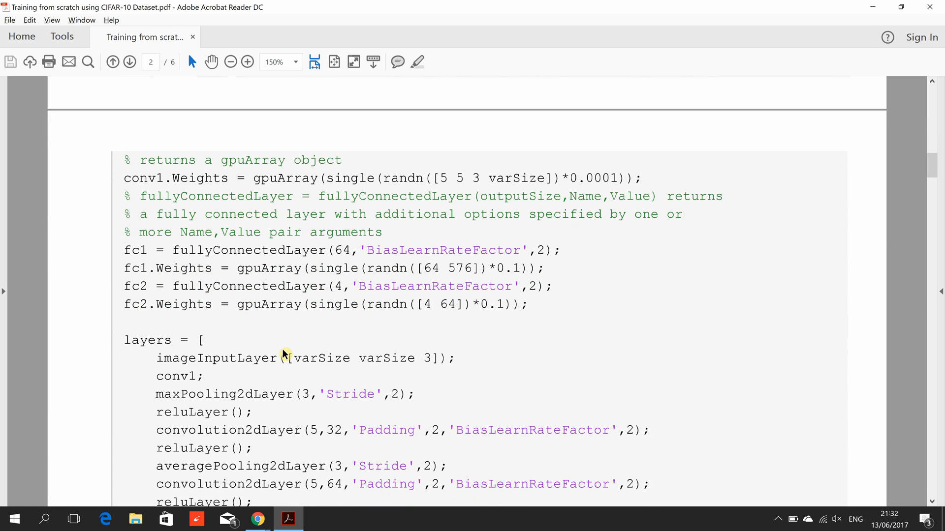
scroll("down", 3)
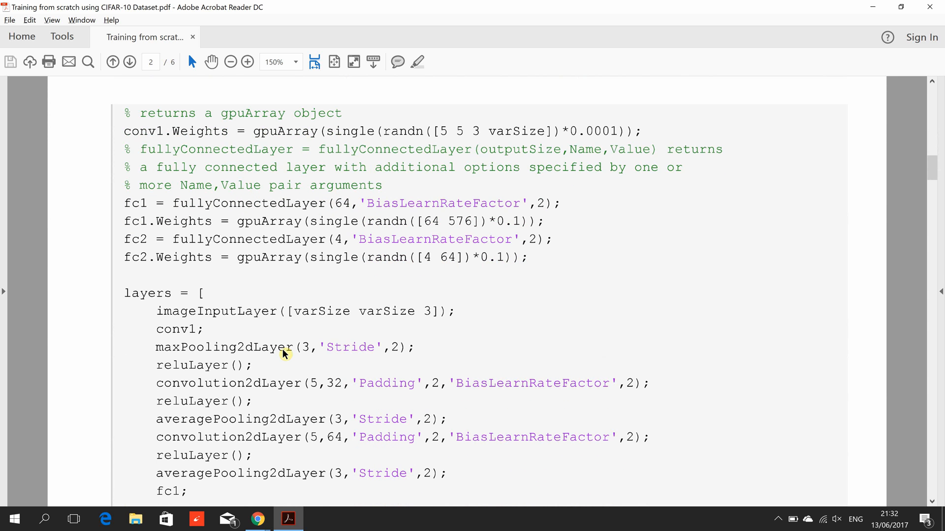
scroll("down", 3)
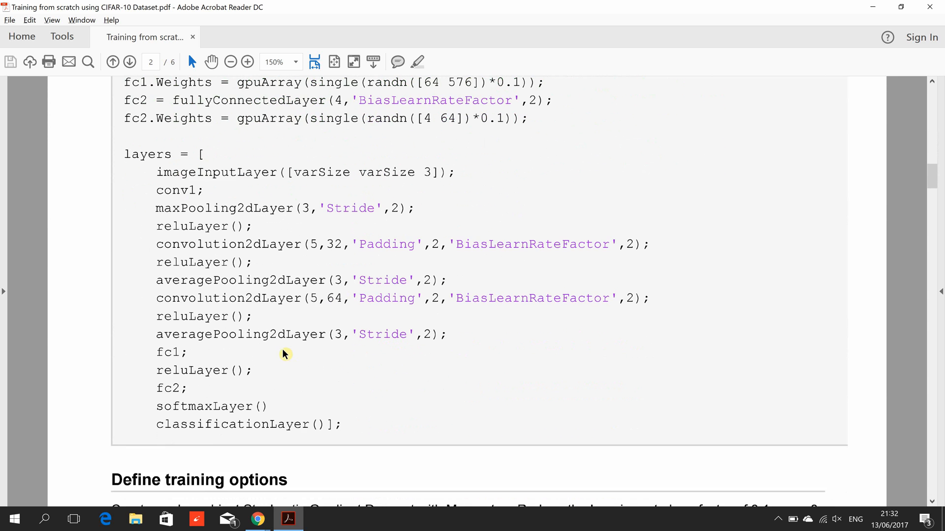
scroll("down", 3)
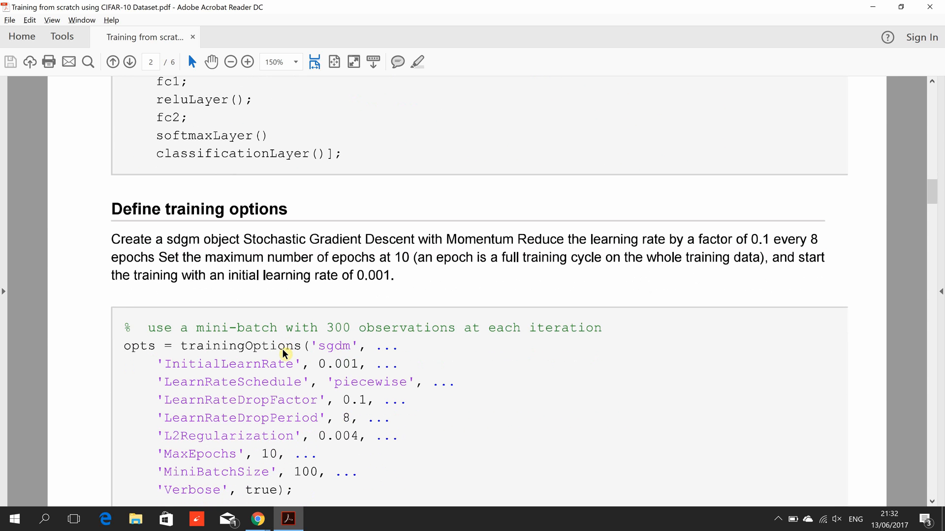
scroll("down", 3)
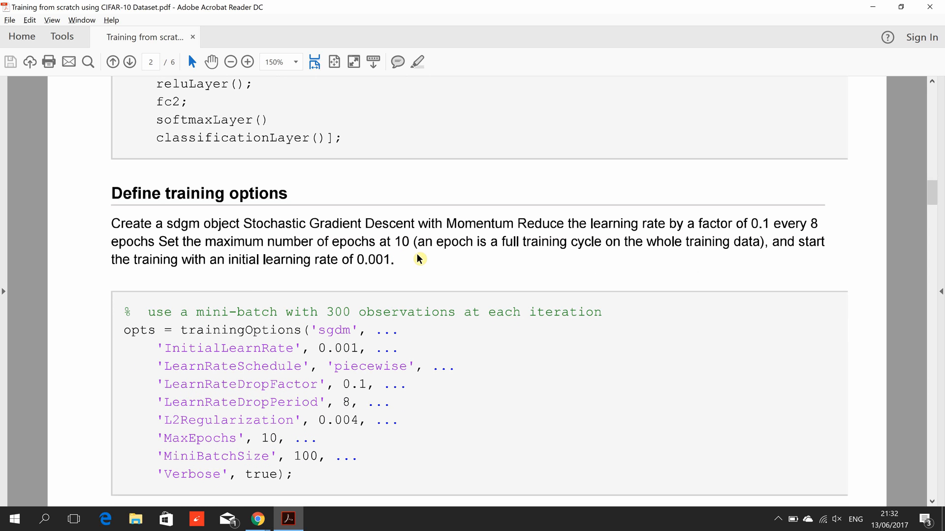
mouse_move(536, 247)
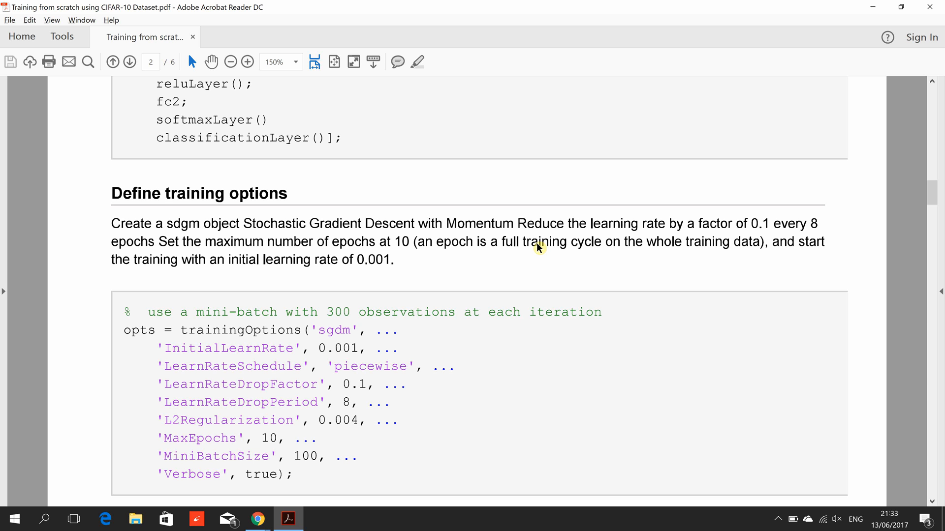
mouse_move(547, 245)
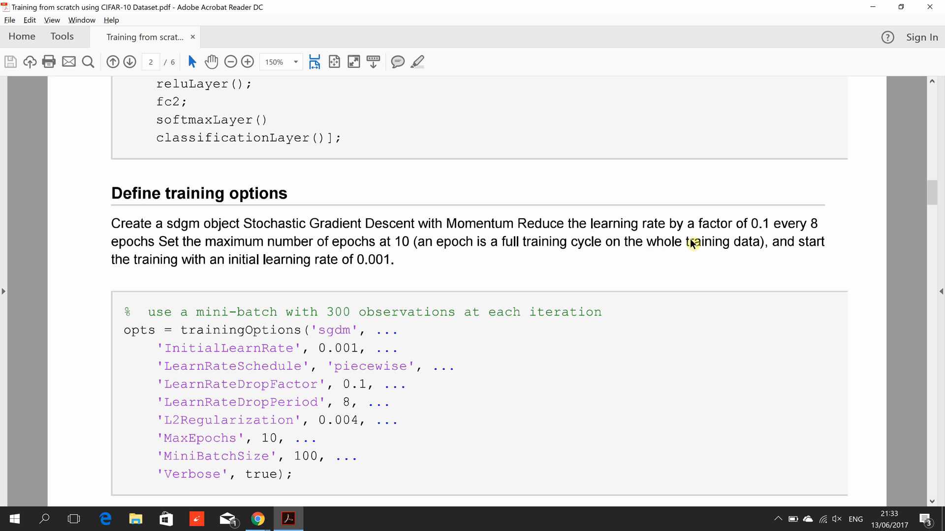
mouse_move(735, 245)
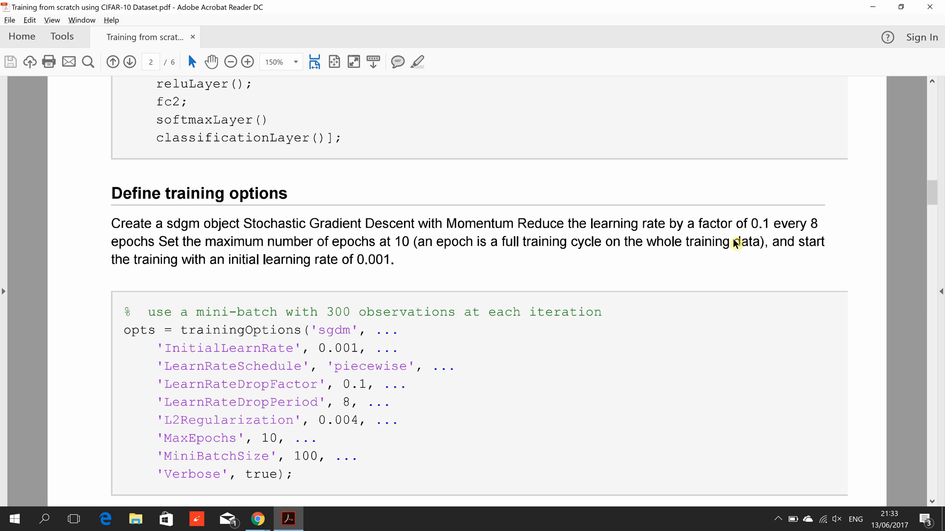
mouse_move(402, 259)
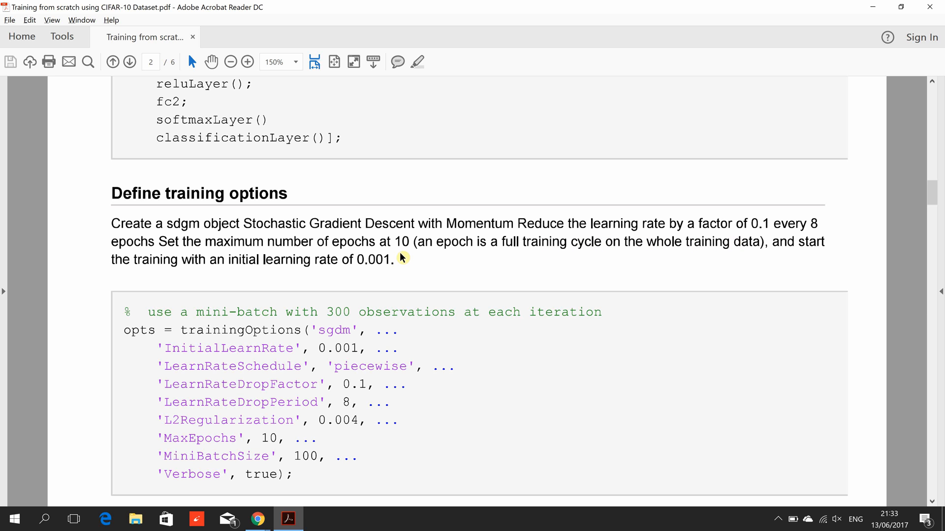
mouse_move(388, 271)
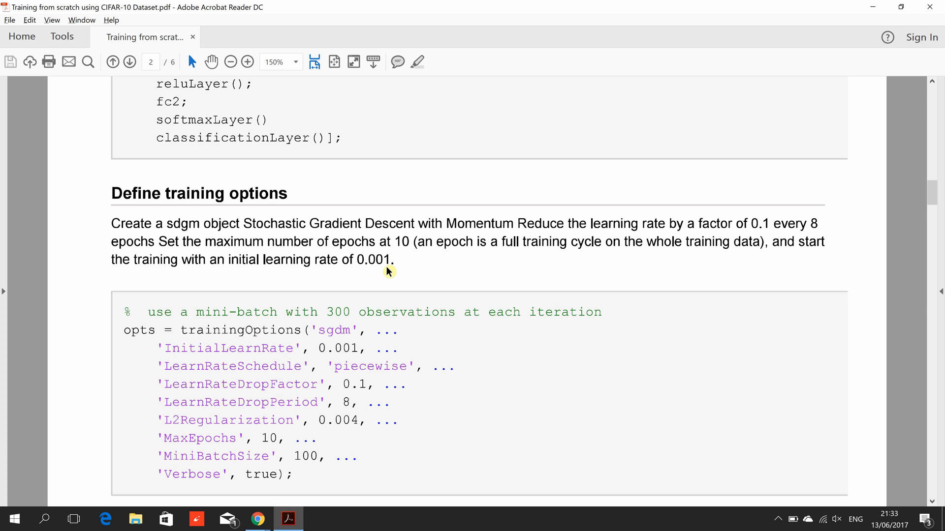
Scroll past the Train and Test sections into the training log.
scroll("down", 3)
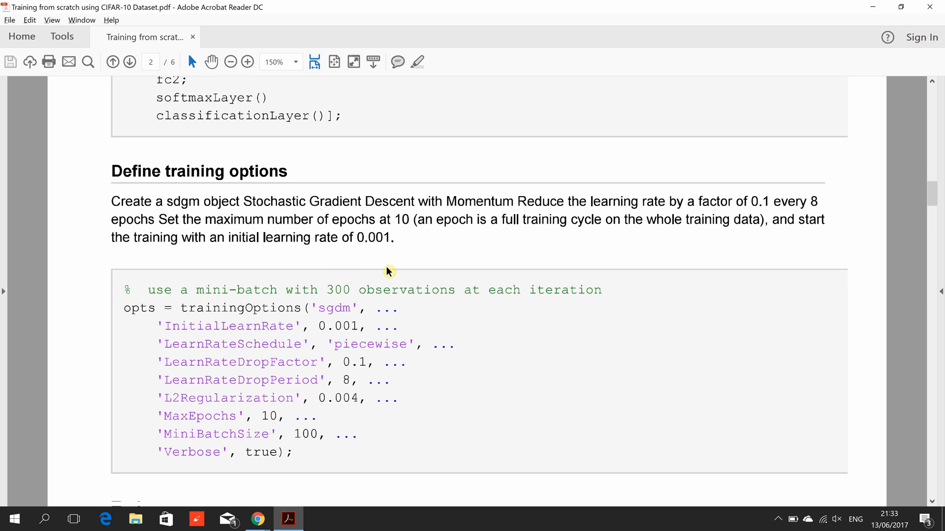
scroll("down", 3)
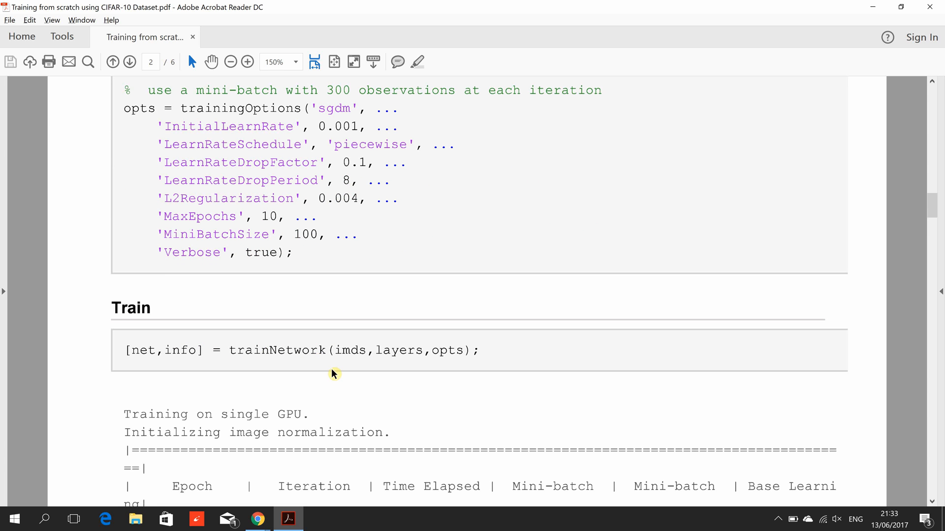
scroll("down", 3)
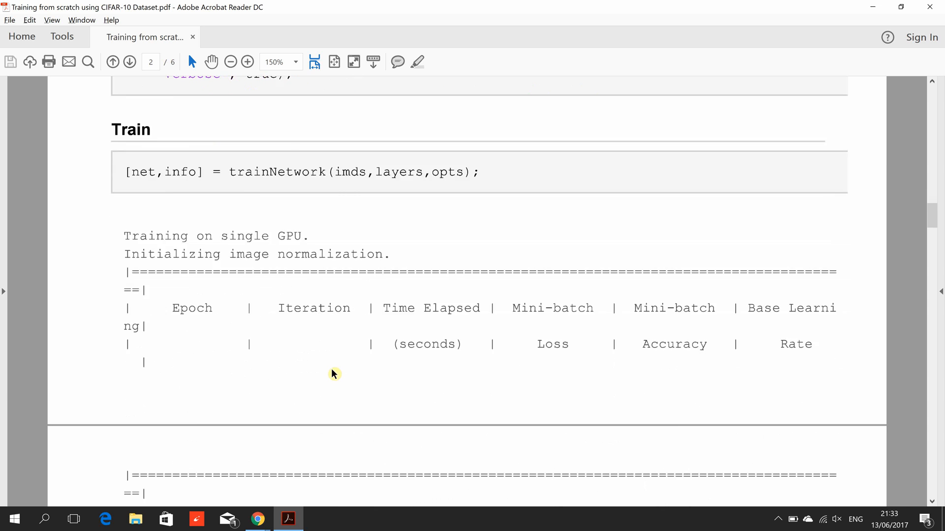
scroll("down", 3)
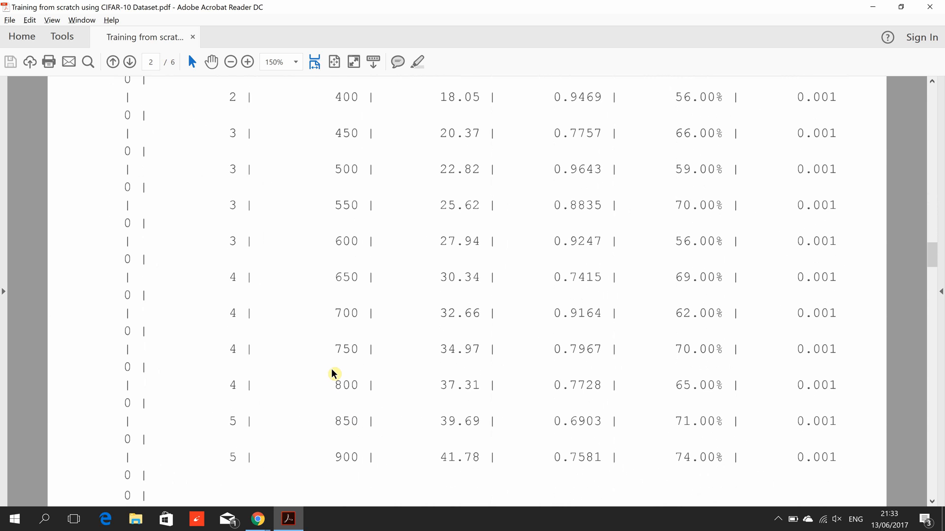
scroll("down", 3)
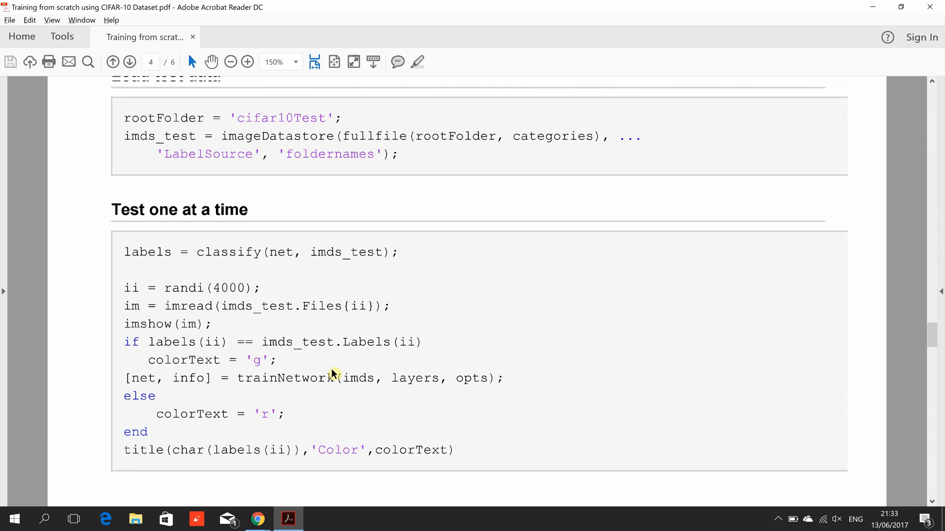
Reach page 6's final training log rows at epoch 10, iteration 2000.
scroll("up", 3)
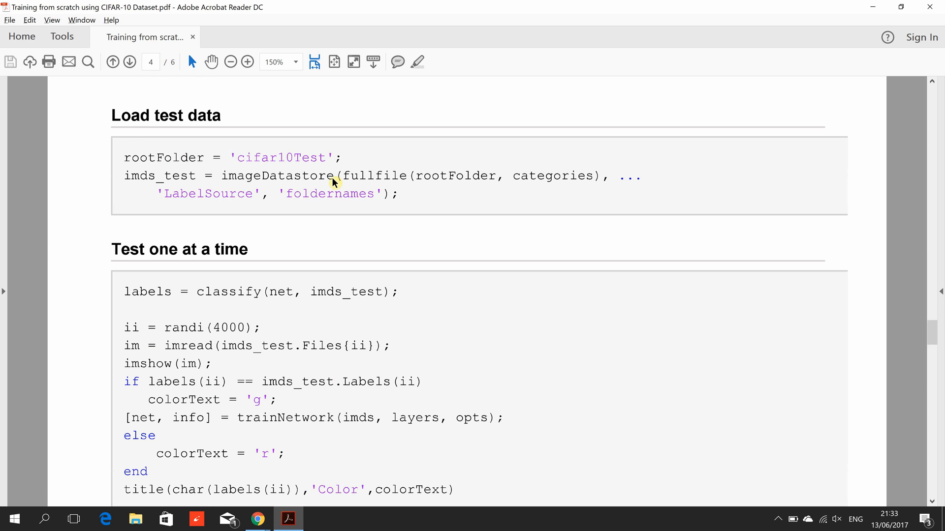
scroll("down", 3)
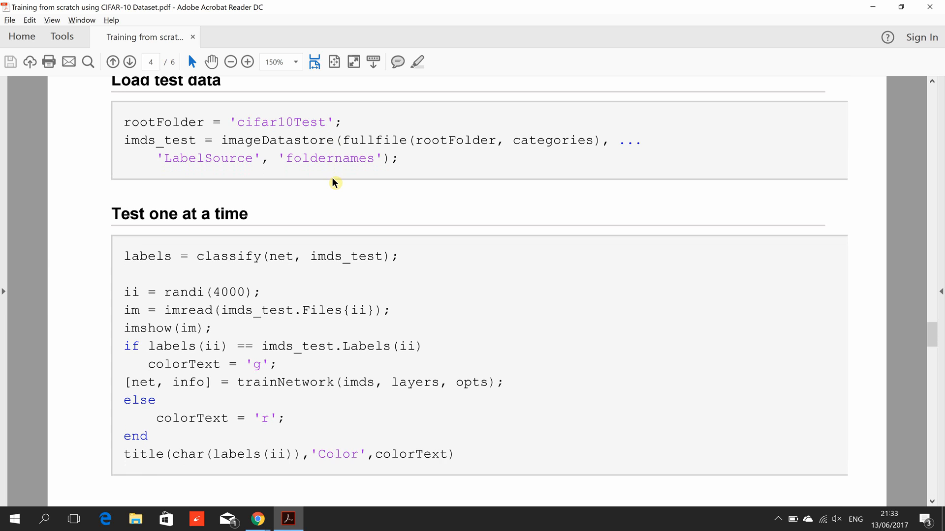
scroll("down", 3)
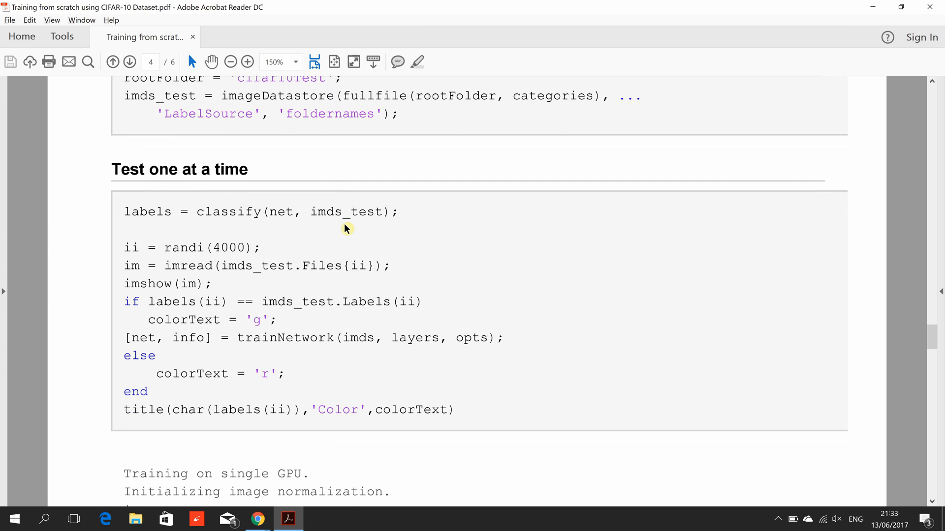
scroll("down", 3)
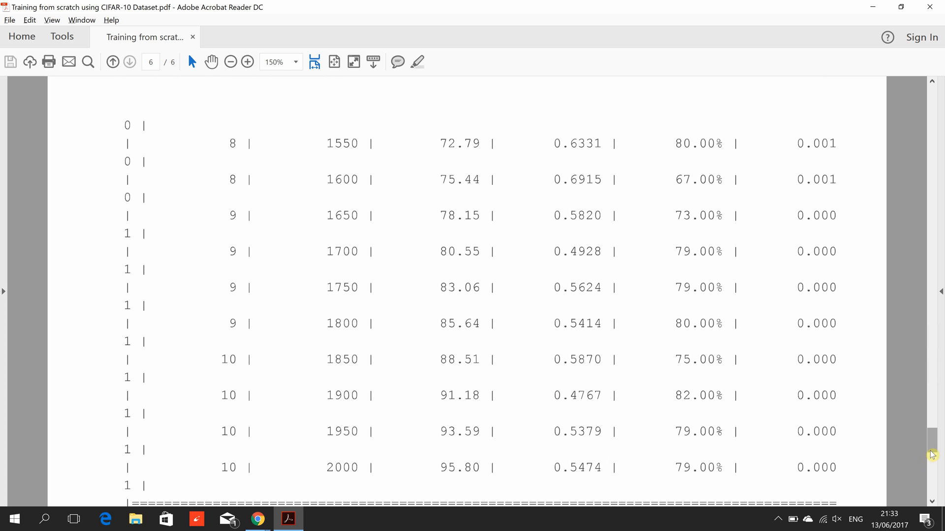
Magnify the Deer test image to 400%, then zoom back out to the confusion matrix and 0.7648 accuracy.
scroll("down", 3)
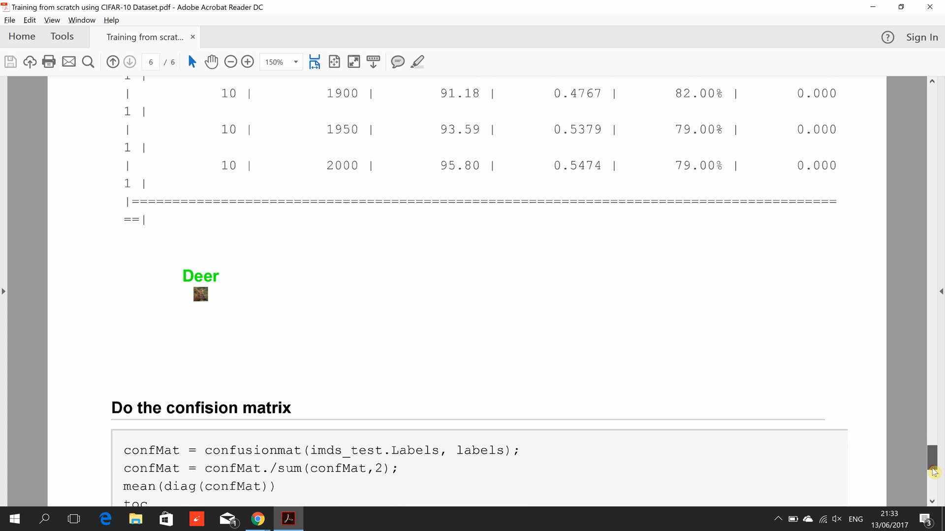
mouse_move(265, 316)
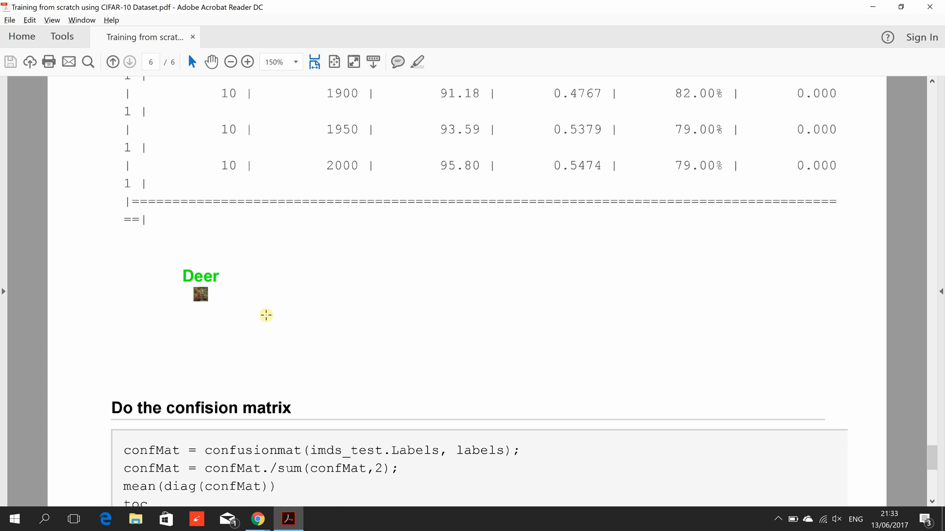
left_click(247, 61)
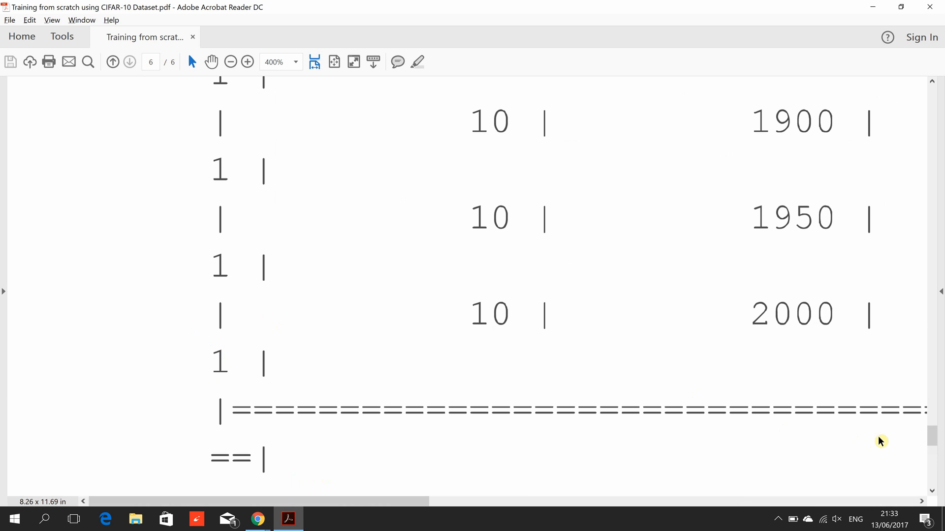
scroll("down", 3)
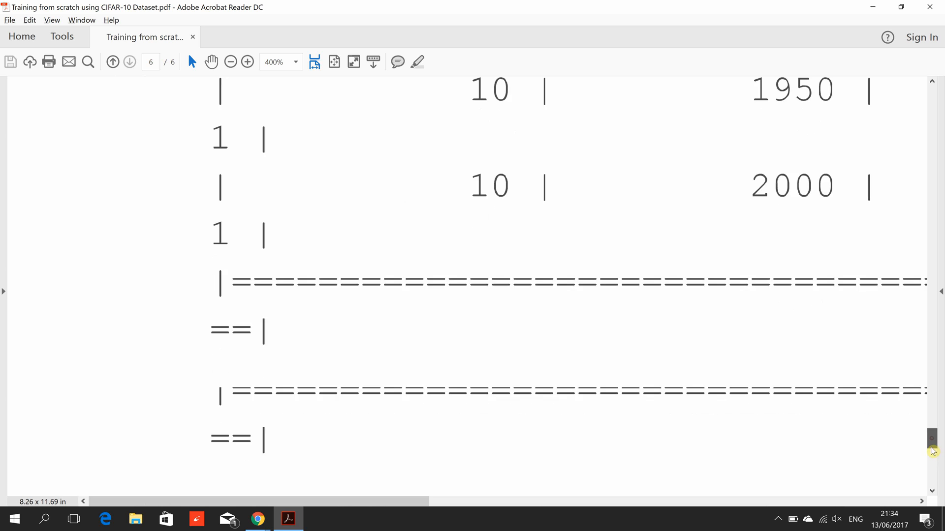
scroll("down", 3)
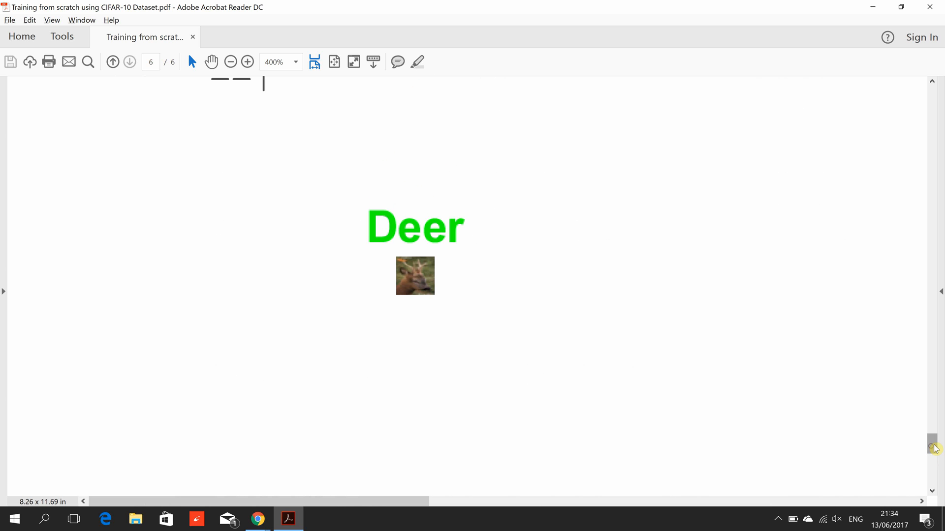
left_click(247, 61)
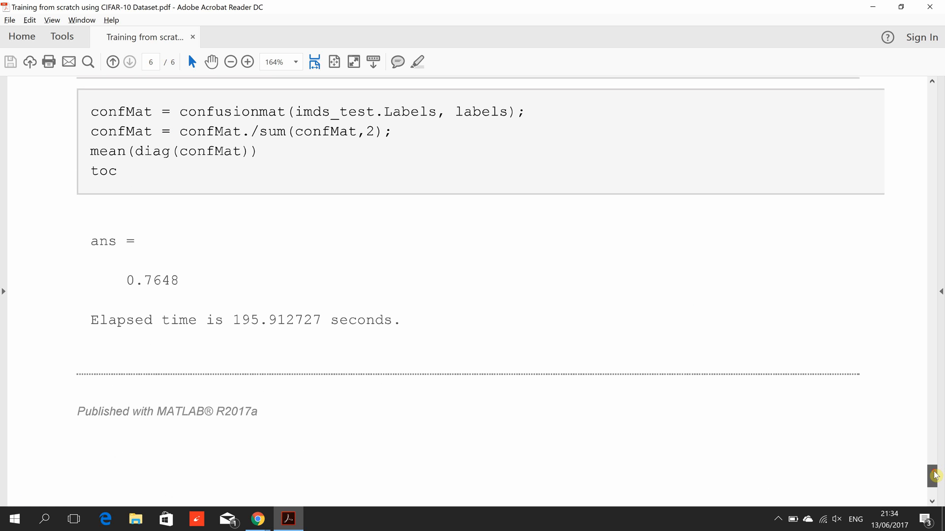
mouse_move(174, 301)
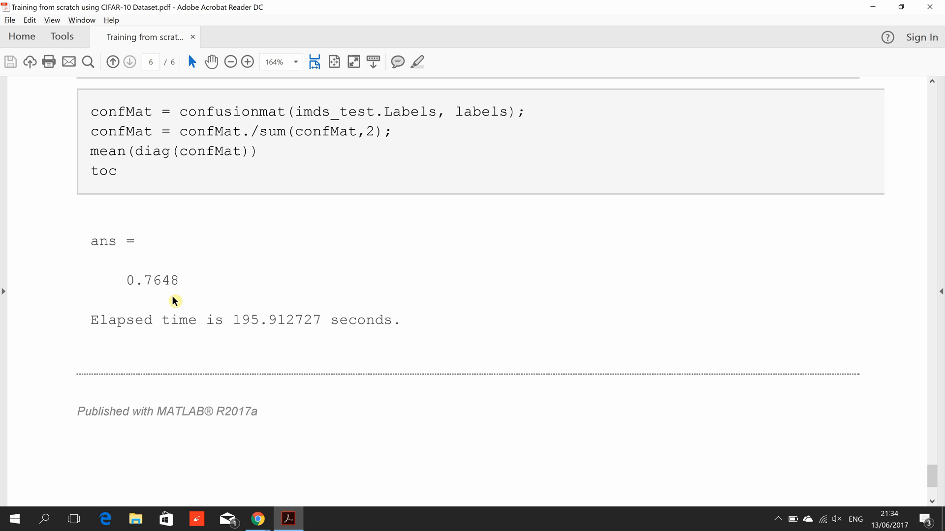
mouse_move(254, 344)
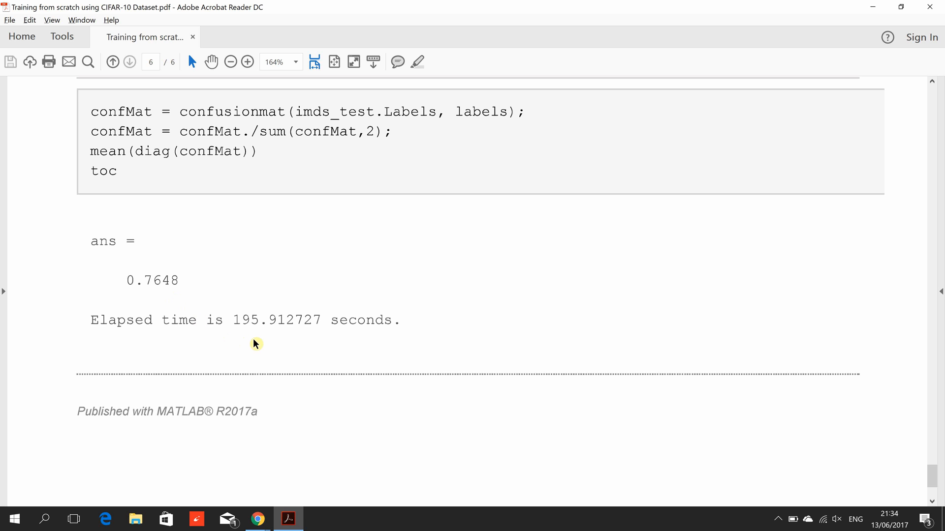